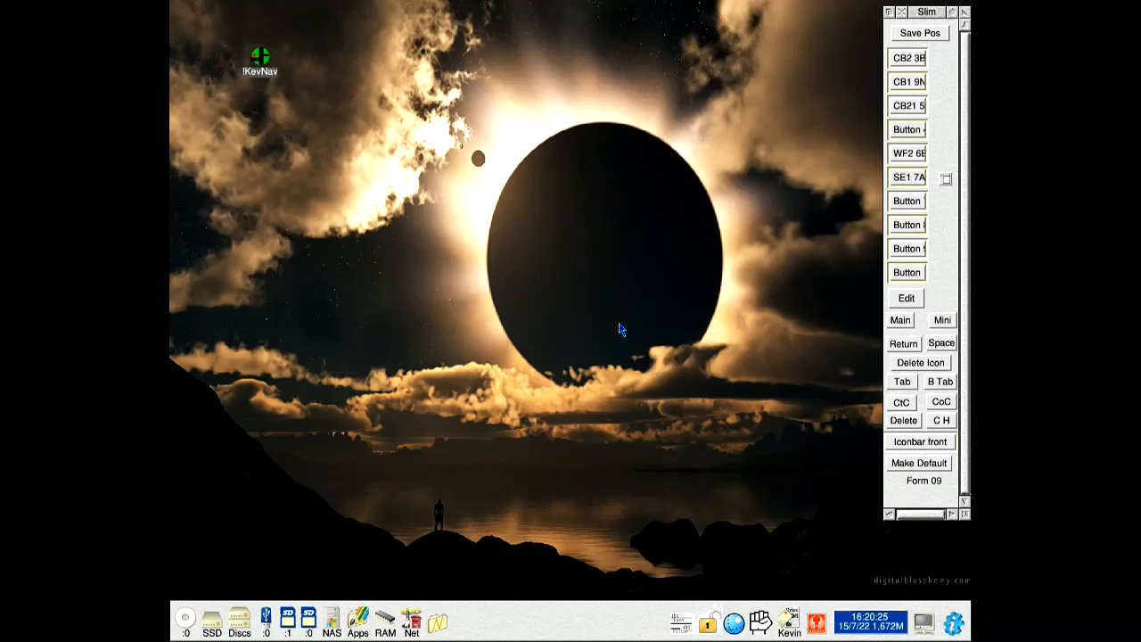
mouse_move(436, 239)
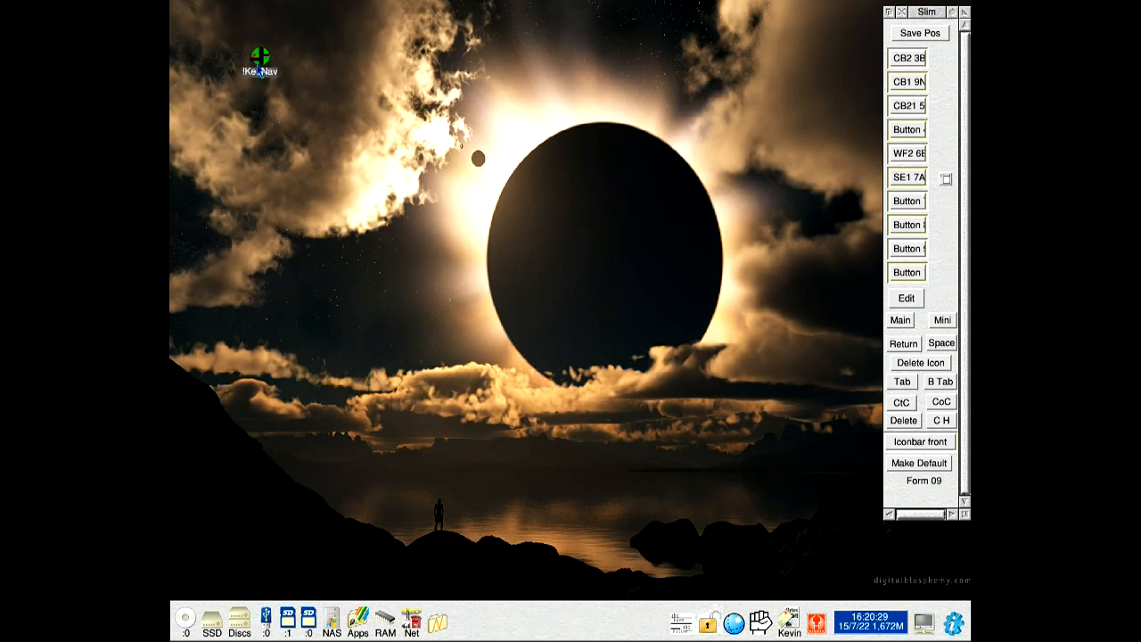
Launch !KevNav from the desktop to open its Location From To route window.
click(258, 67)
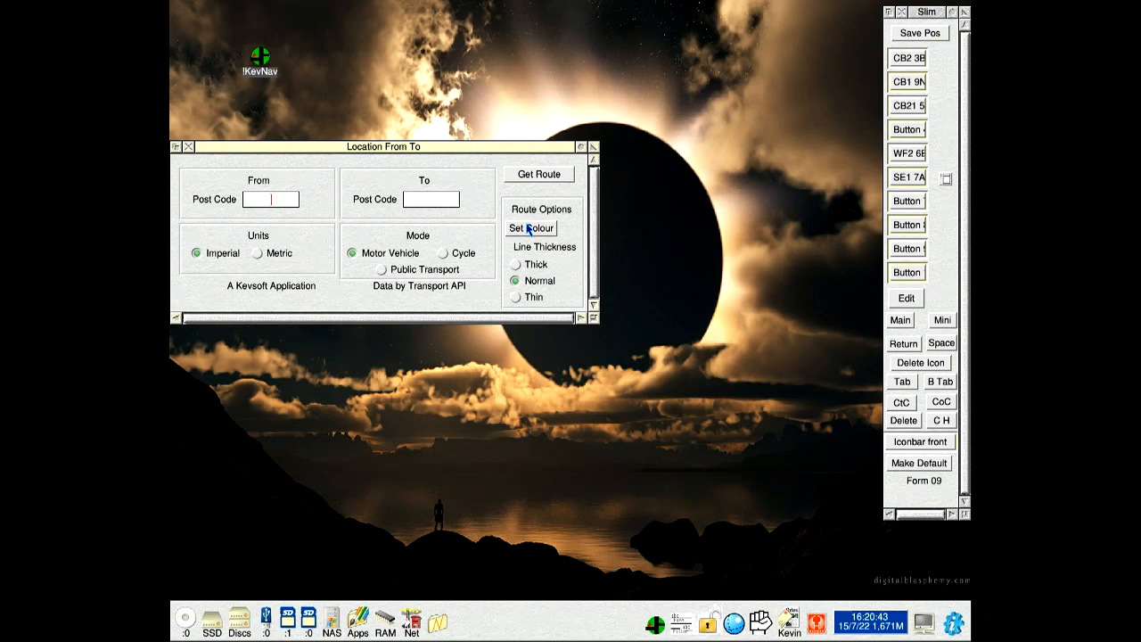
mouse_move(655, 200)
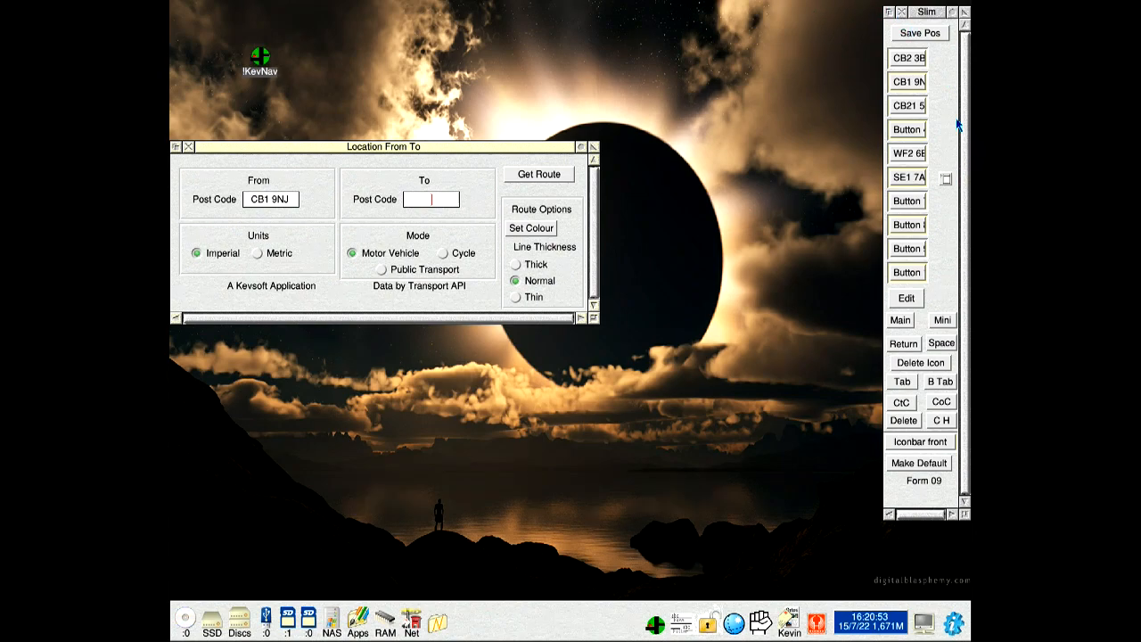
text(CB21 5XE)
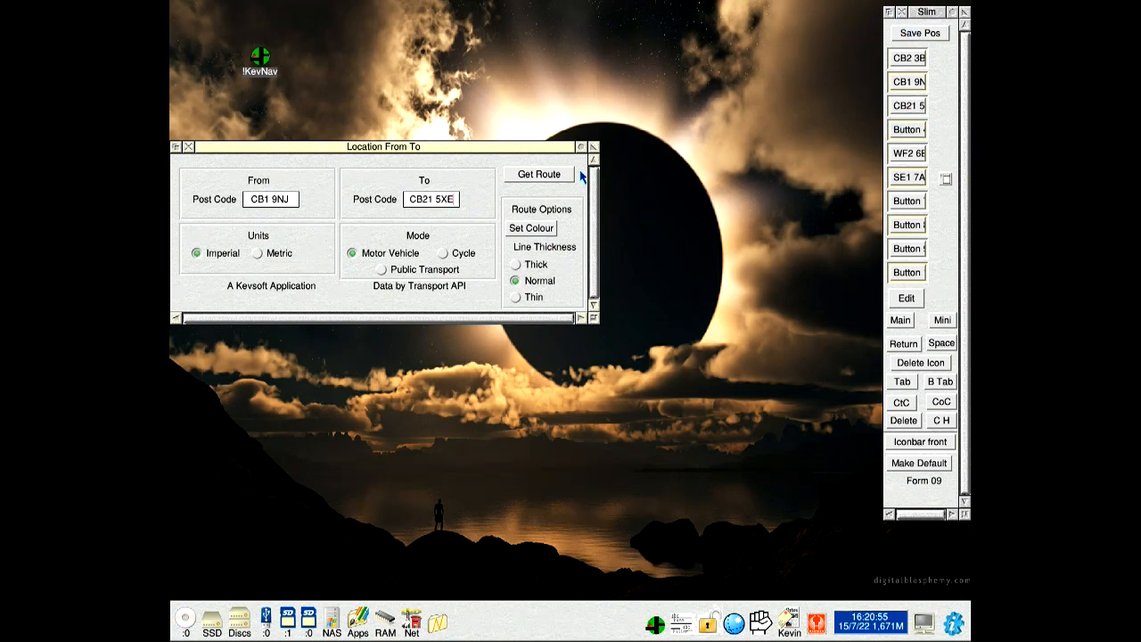
click(531, 228)
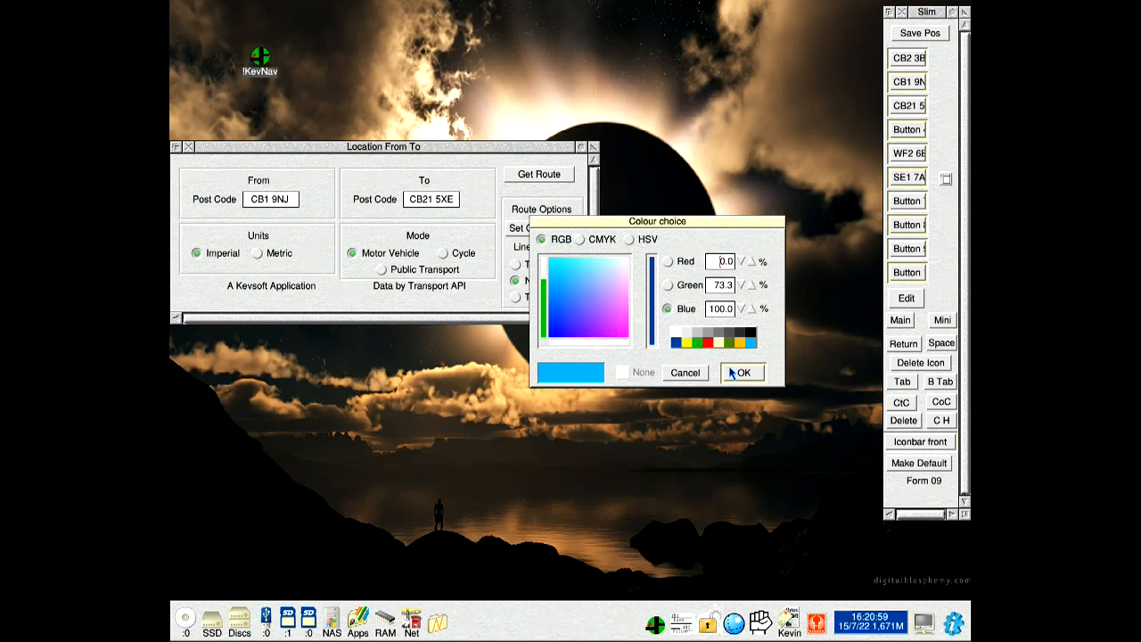
click(741, 372)
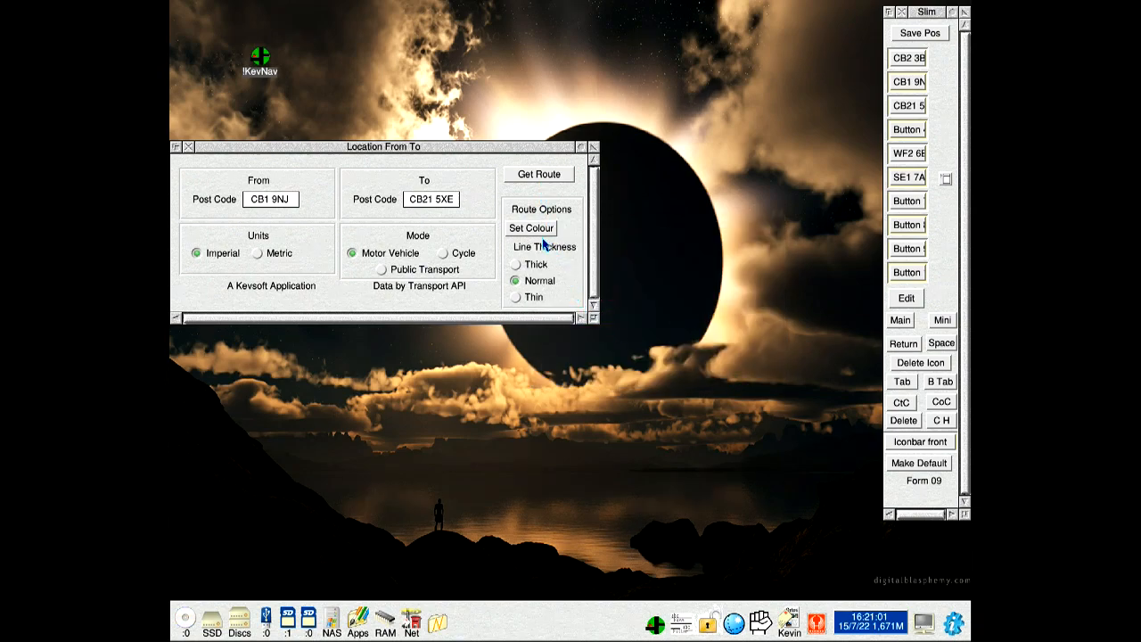
click(539, 174)
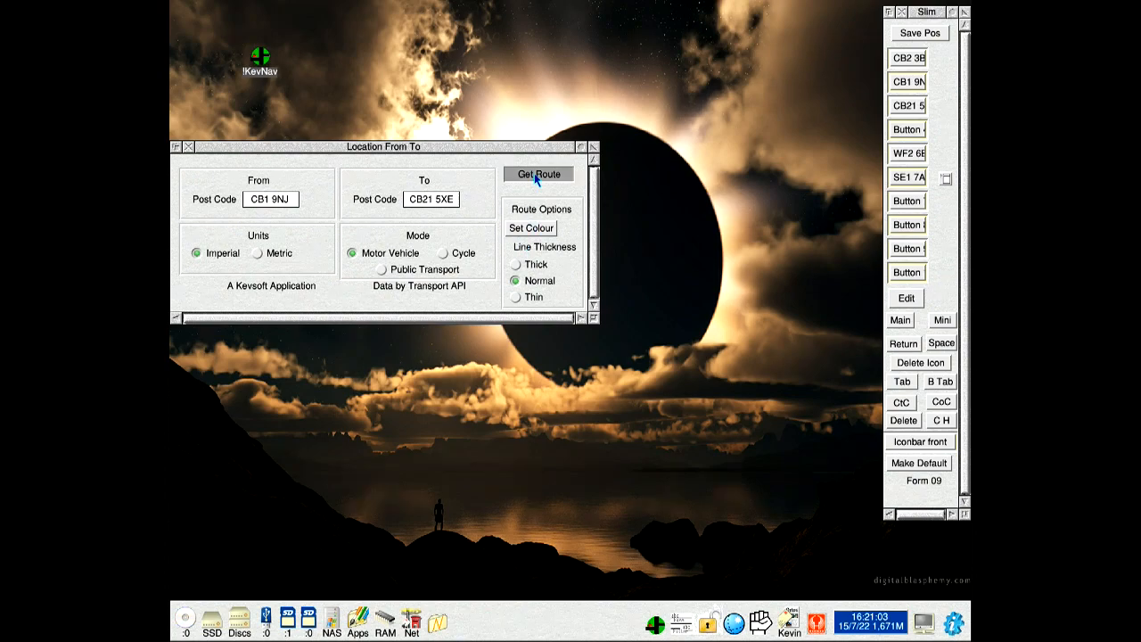
Review the 1.0-mile, four-minute directions from CB1 9NJ to CB21 5XE, then return to the route settings.
click(538, 174)
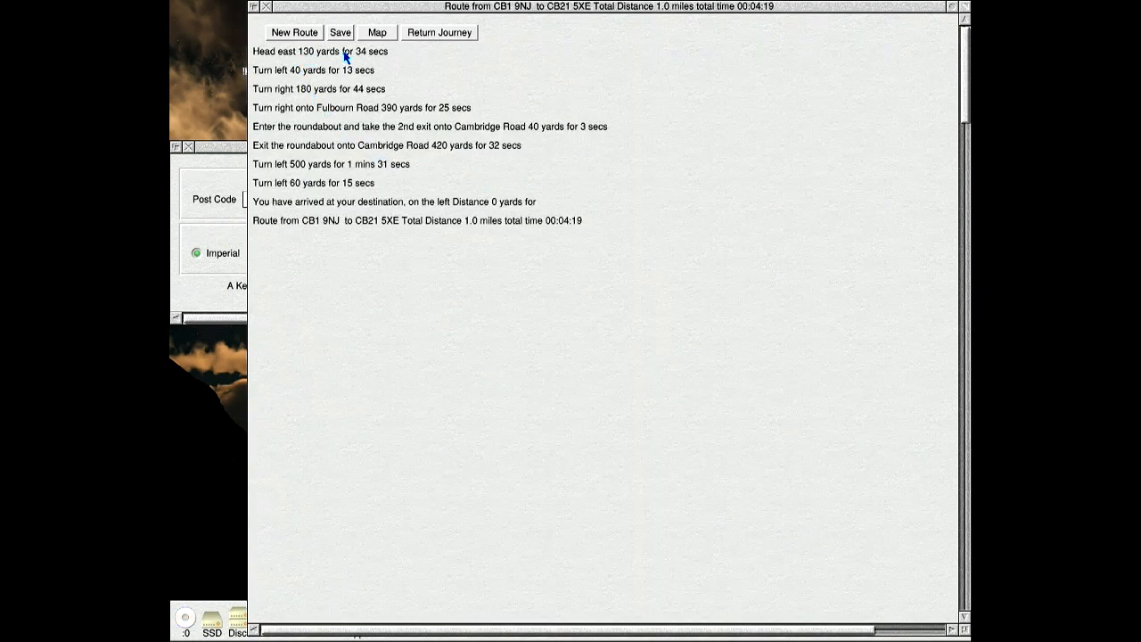
click(375, 32)
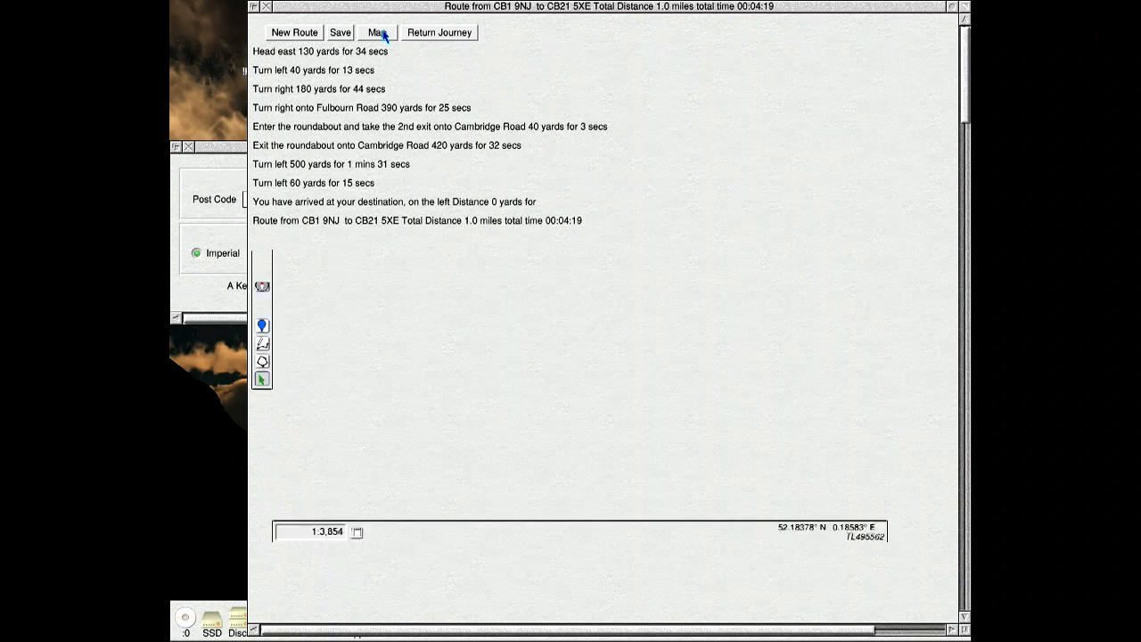
click(376, 32)
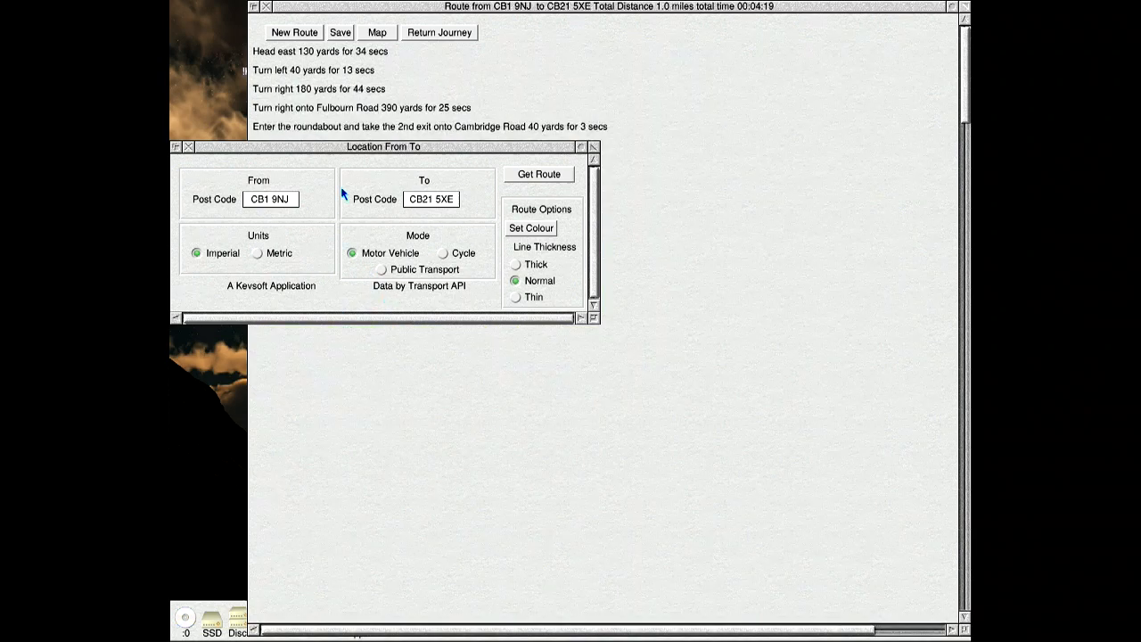
Recolour the route green, fetch it again, and plot it on the OpenStreetMap map.
click(530, 228)
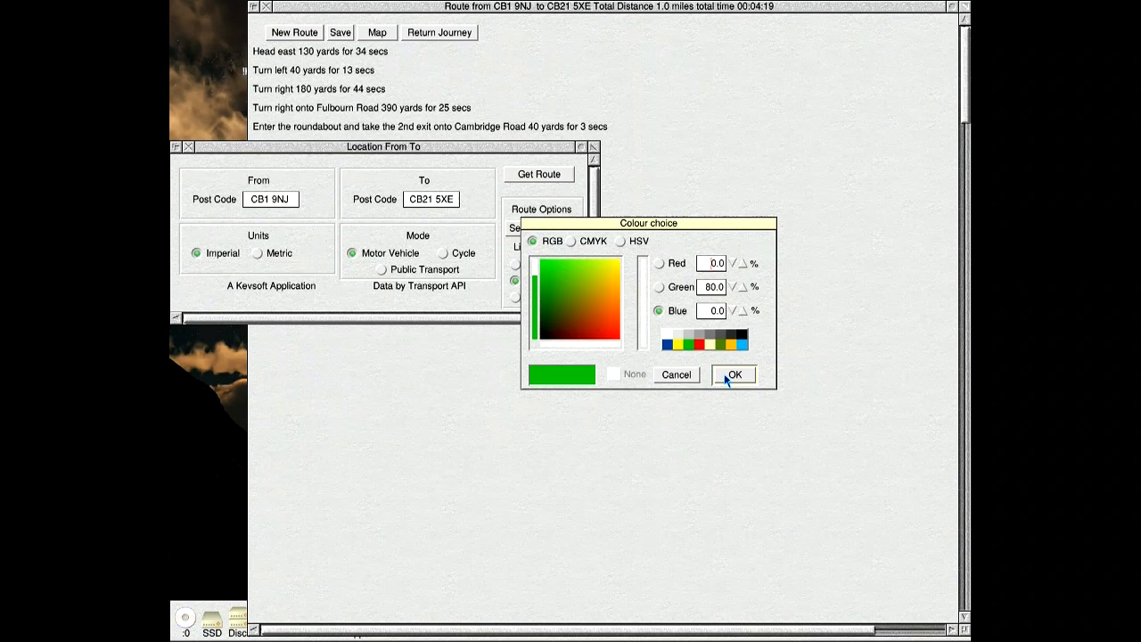
click(733, 374)
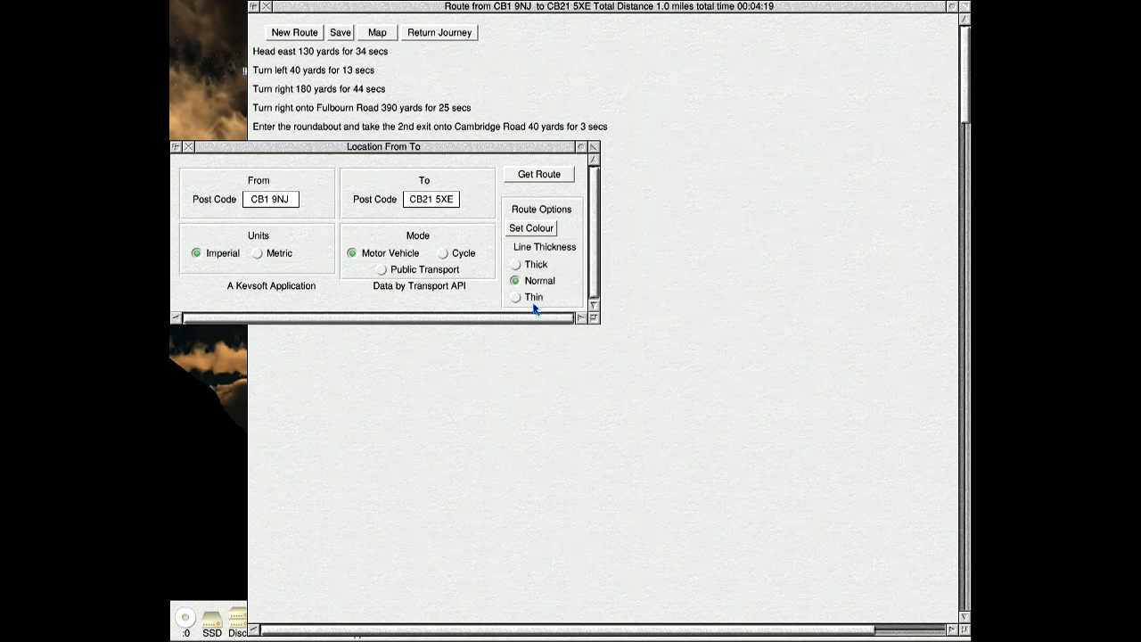
click(516, 264)
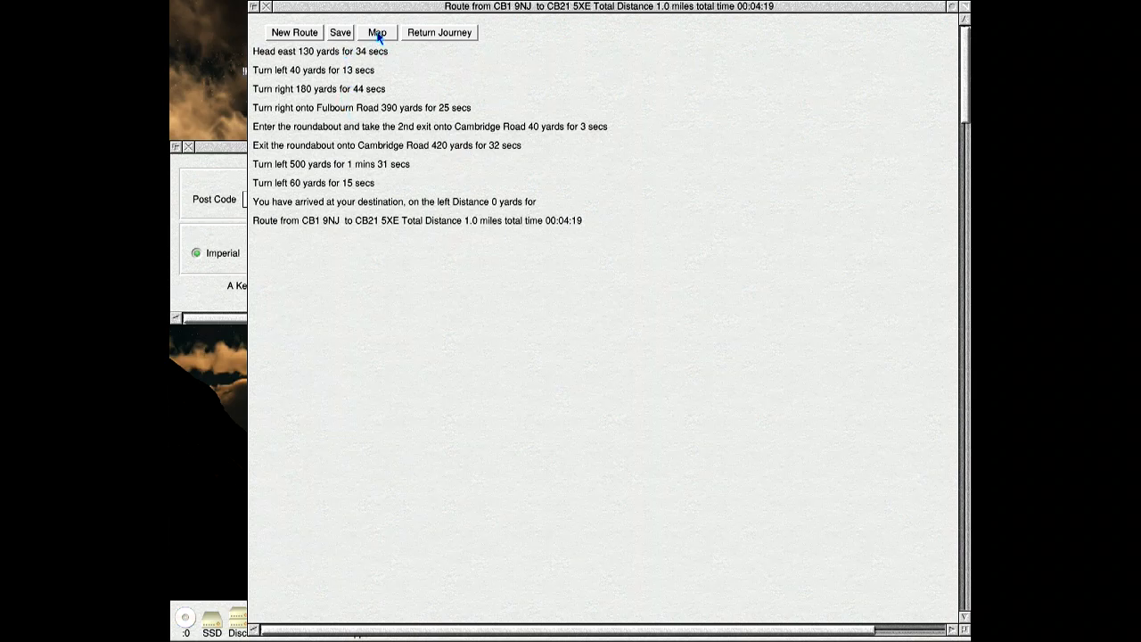
click(376, 33)
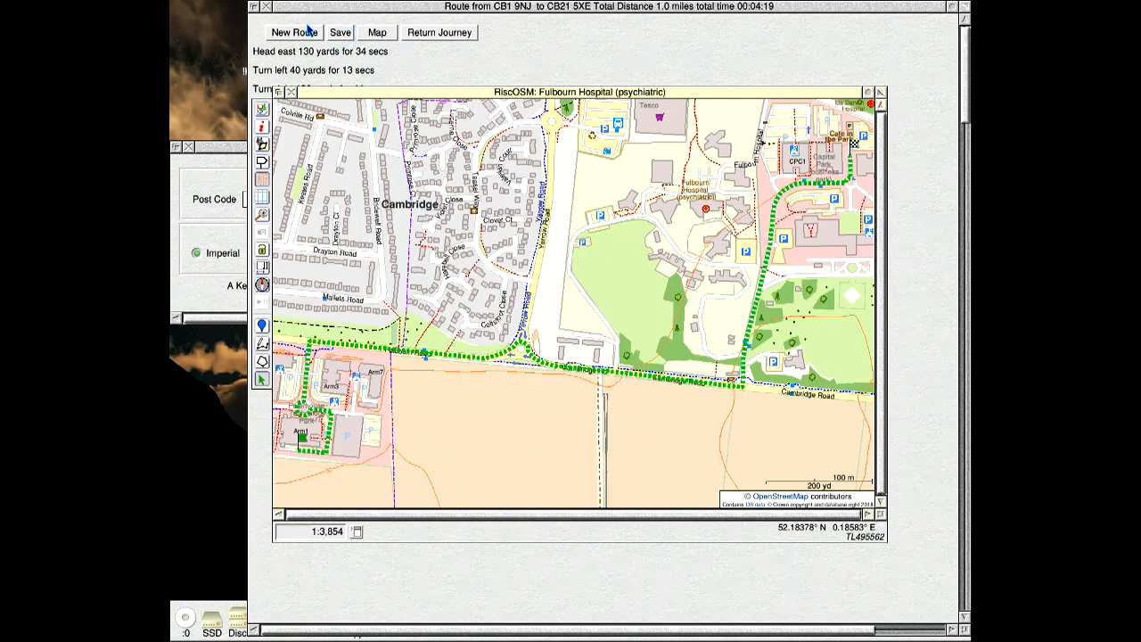
Bring the route settings back over the map and set the line thickness to Thin.
click(294, 32)
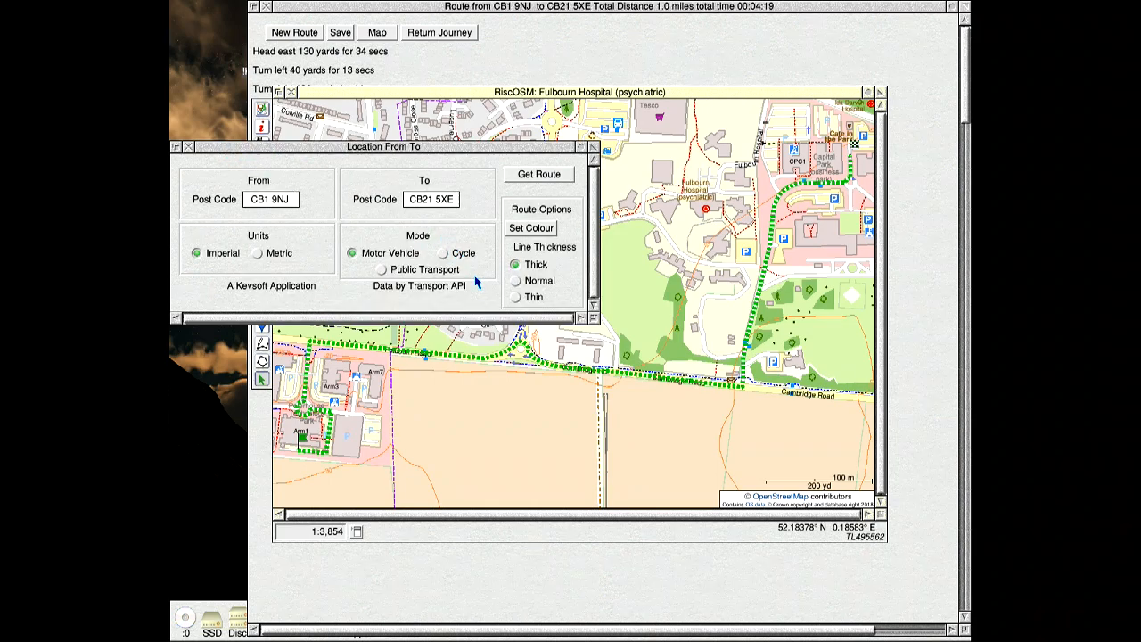
click(515, 297)
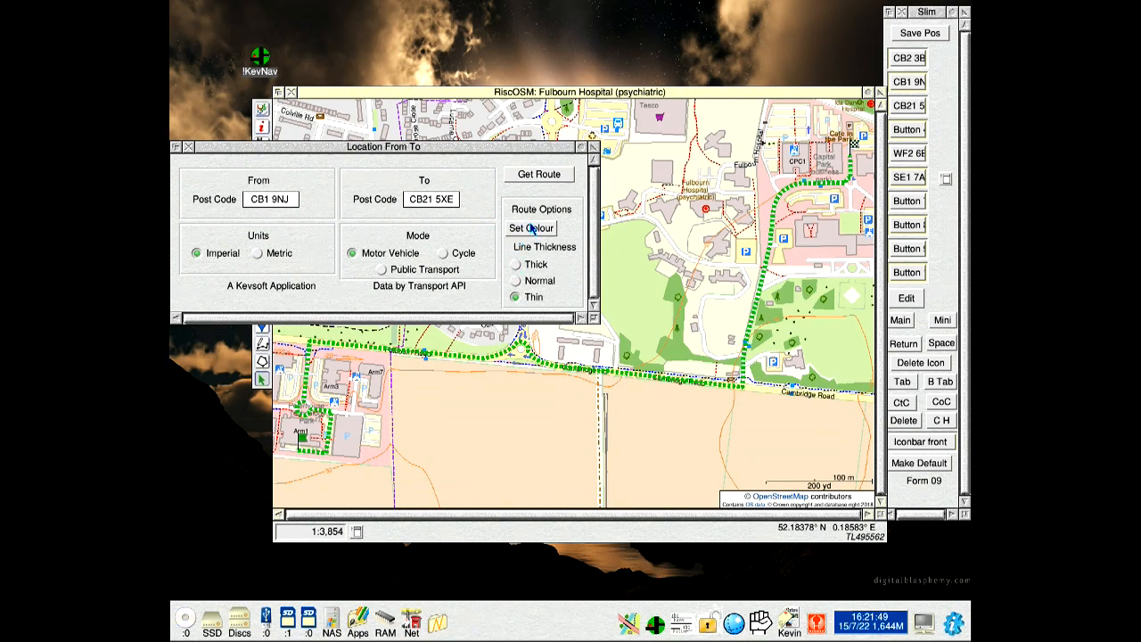
click(531, 227)
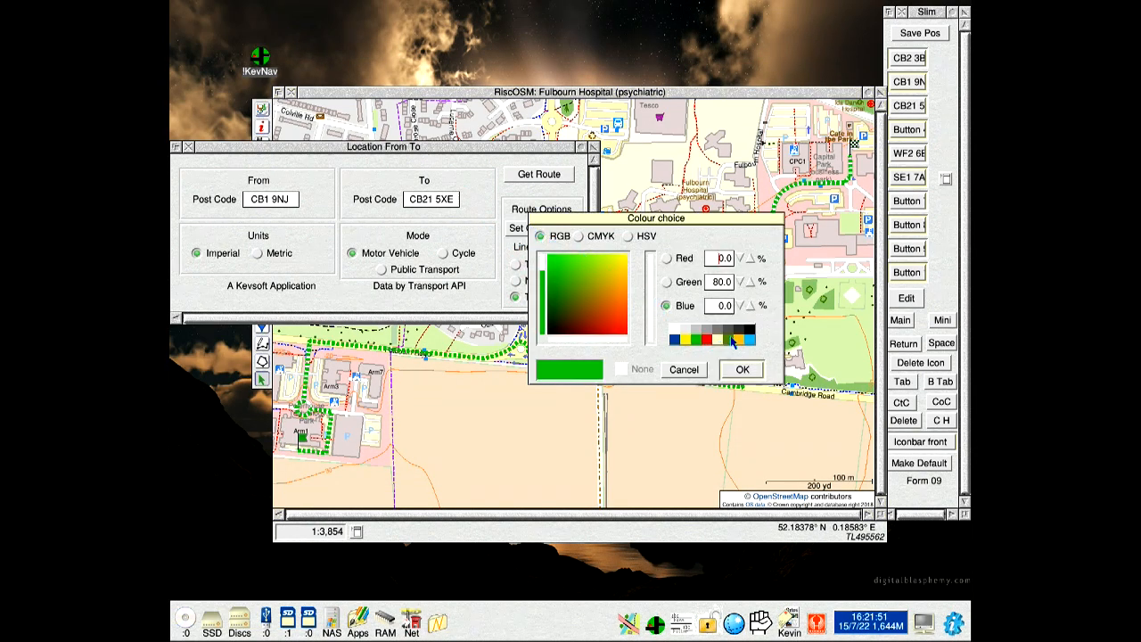
click(740, 369)
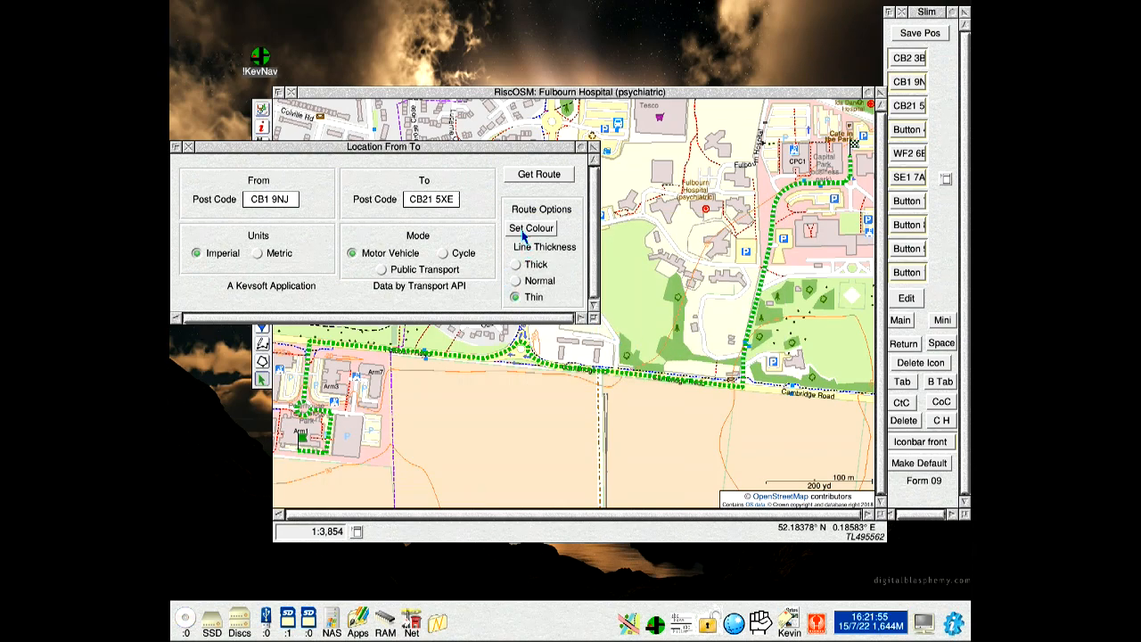
mouse_move(406, 214)
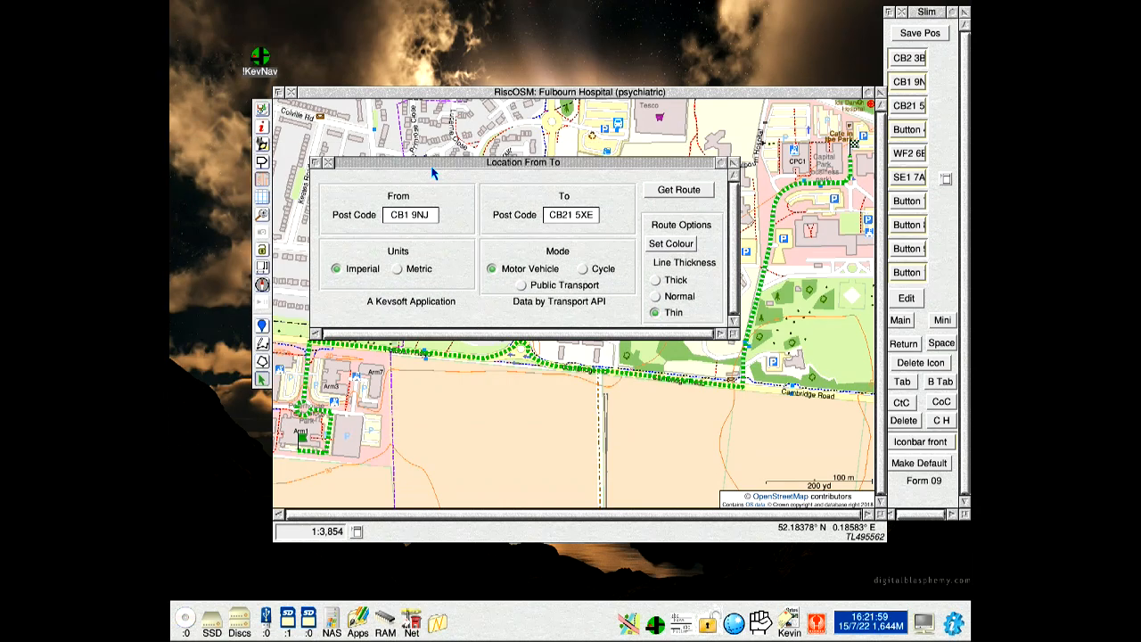
click(678, 189)
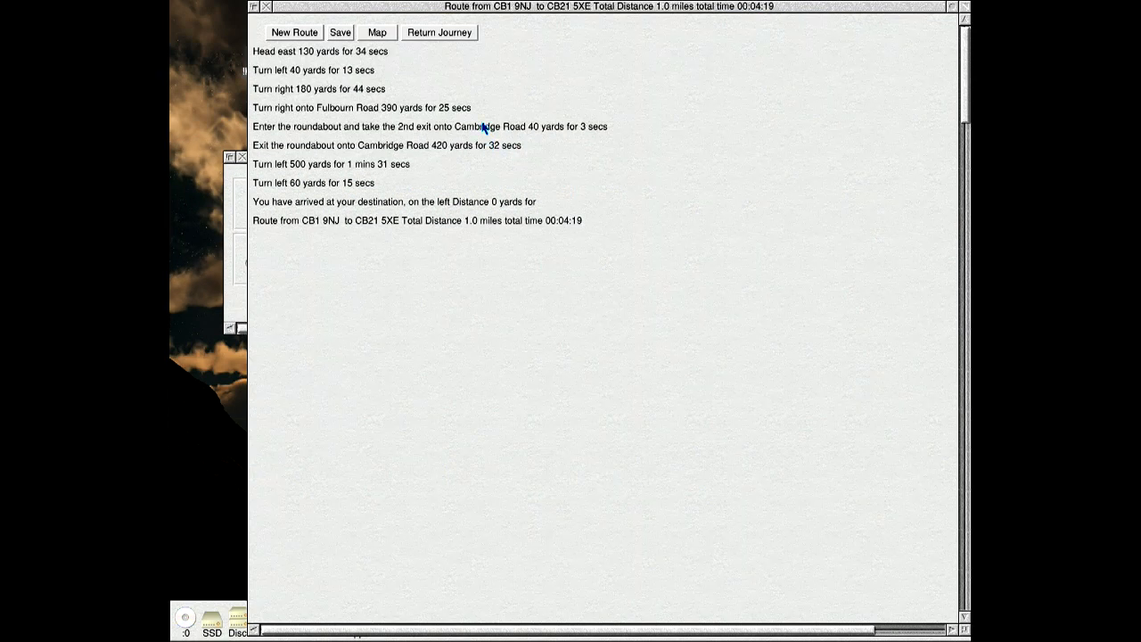
click(439, 32)
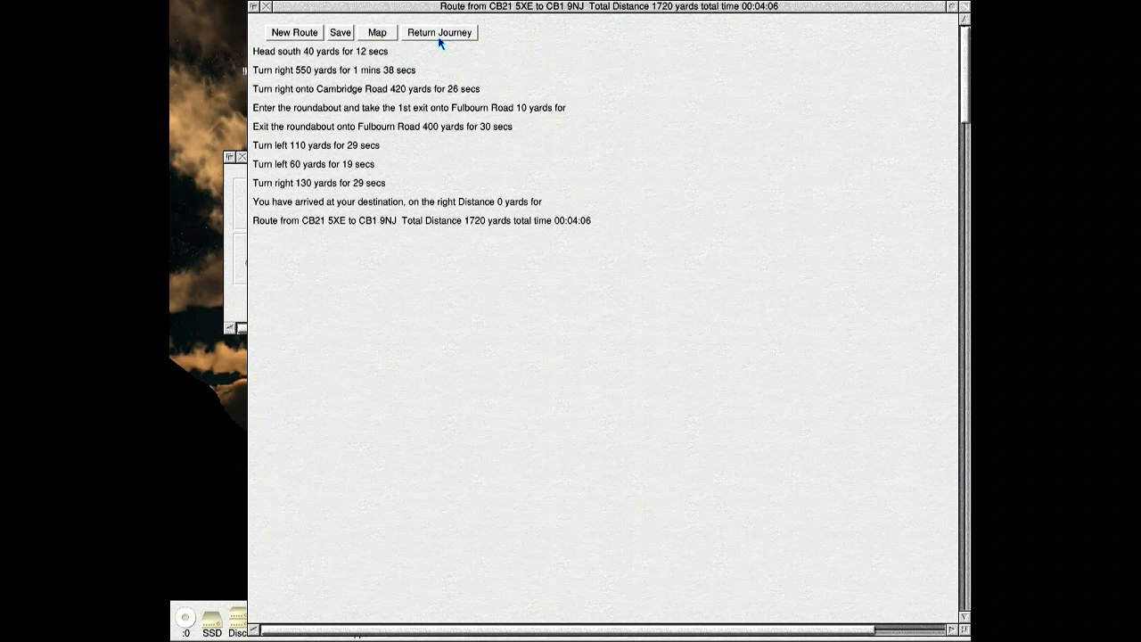
click(376, 32)
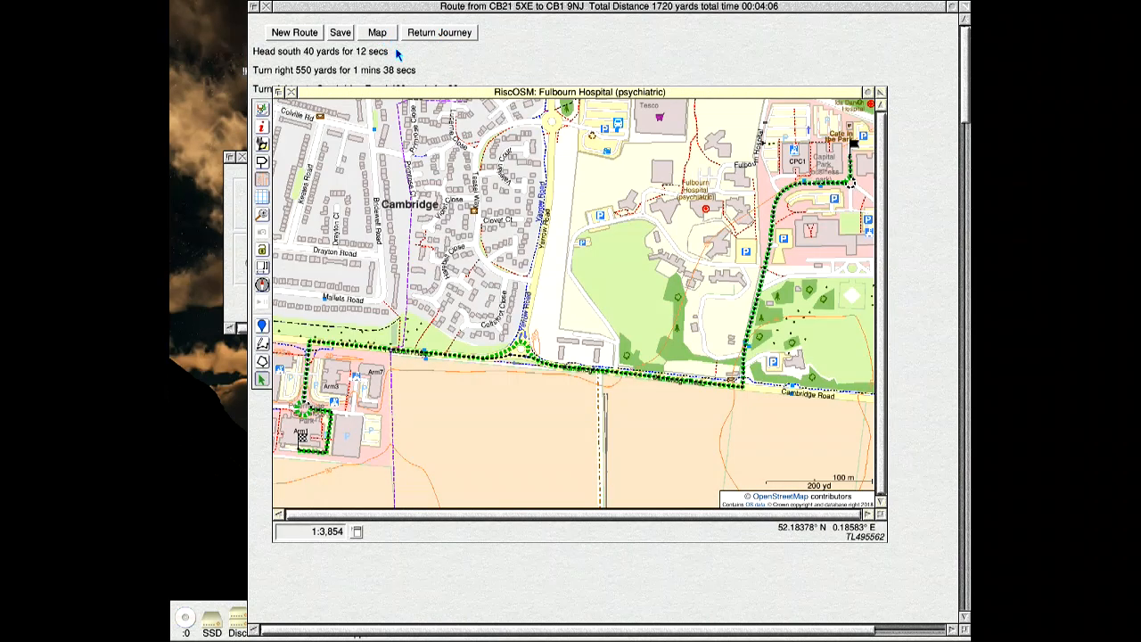
mouse_move(441, 348)
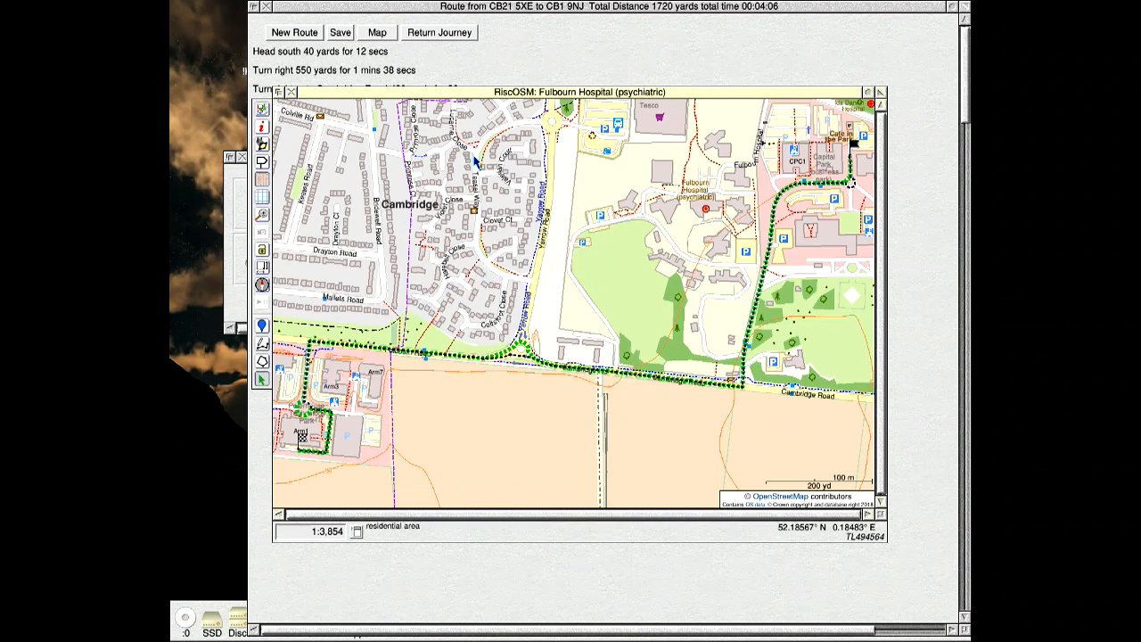
Close the RiscOSM map window, leaving the return-journey directions visible.
click(290, 91)
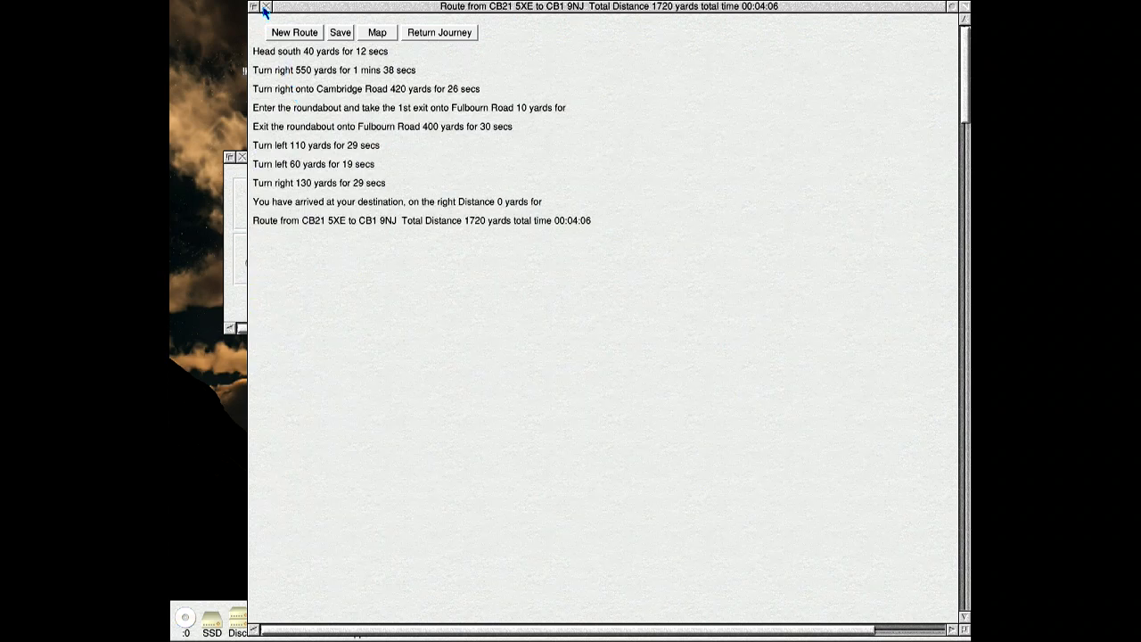